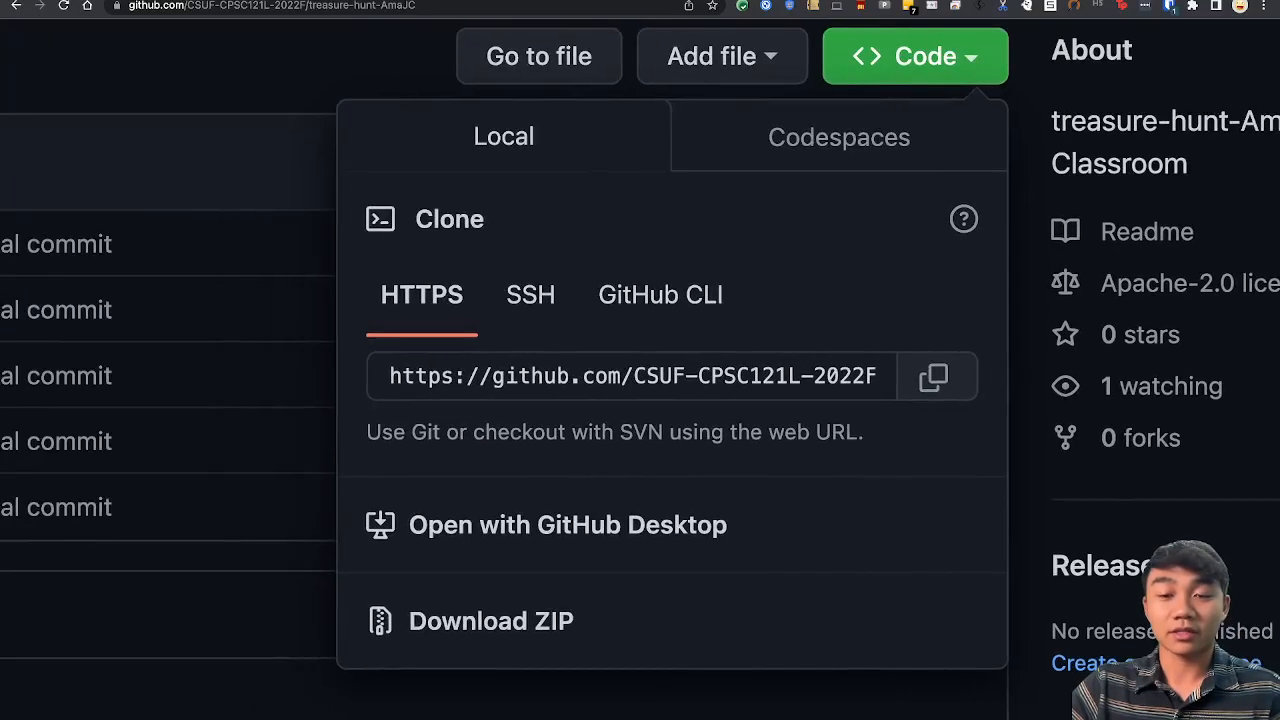
# Copy the treasure-hunt repository's HTTPS clone URL from the Code dropdown
pyautogui.click(628, 376)
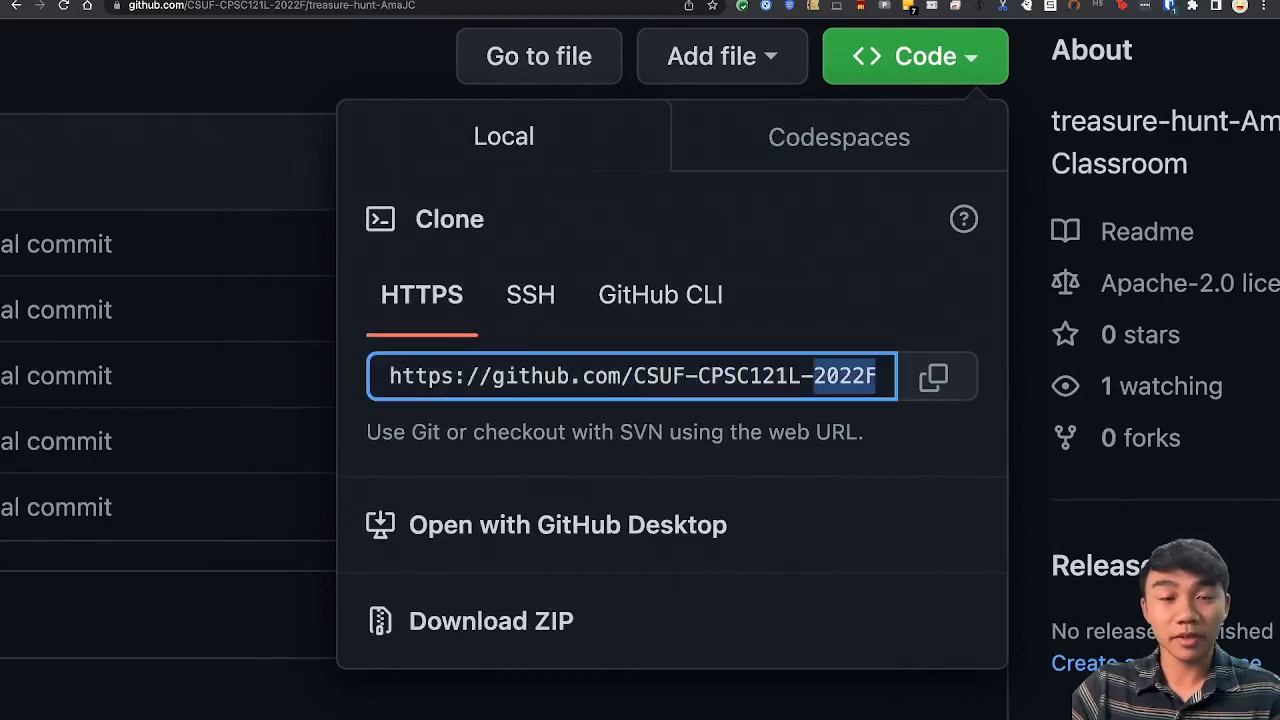
pyautogui.click(936, 376)
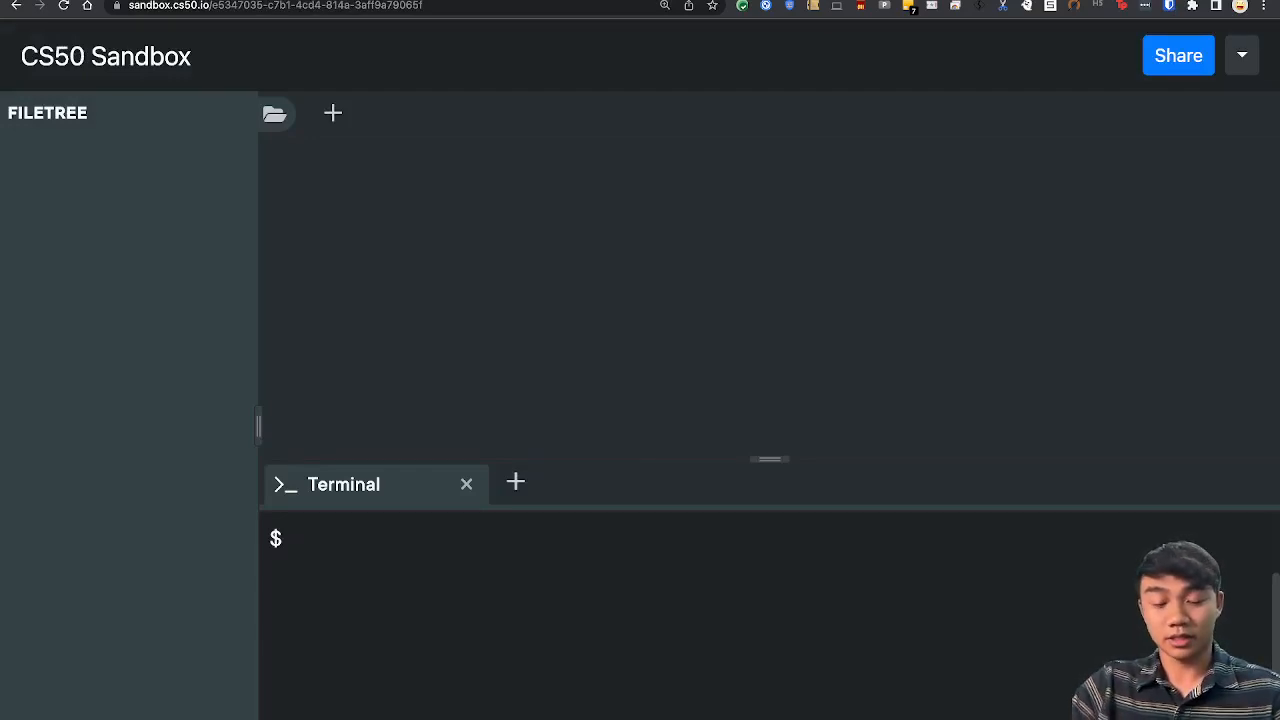
# Run git clone on the treasure-hunt-AmaJC URL and enter GitHub username AmaJC
pyautogui.write('git clone')
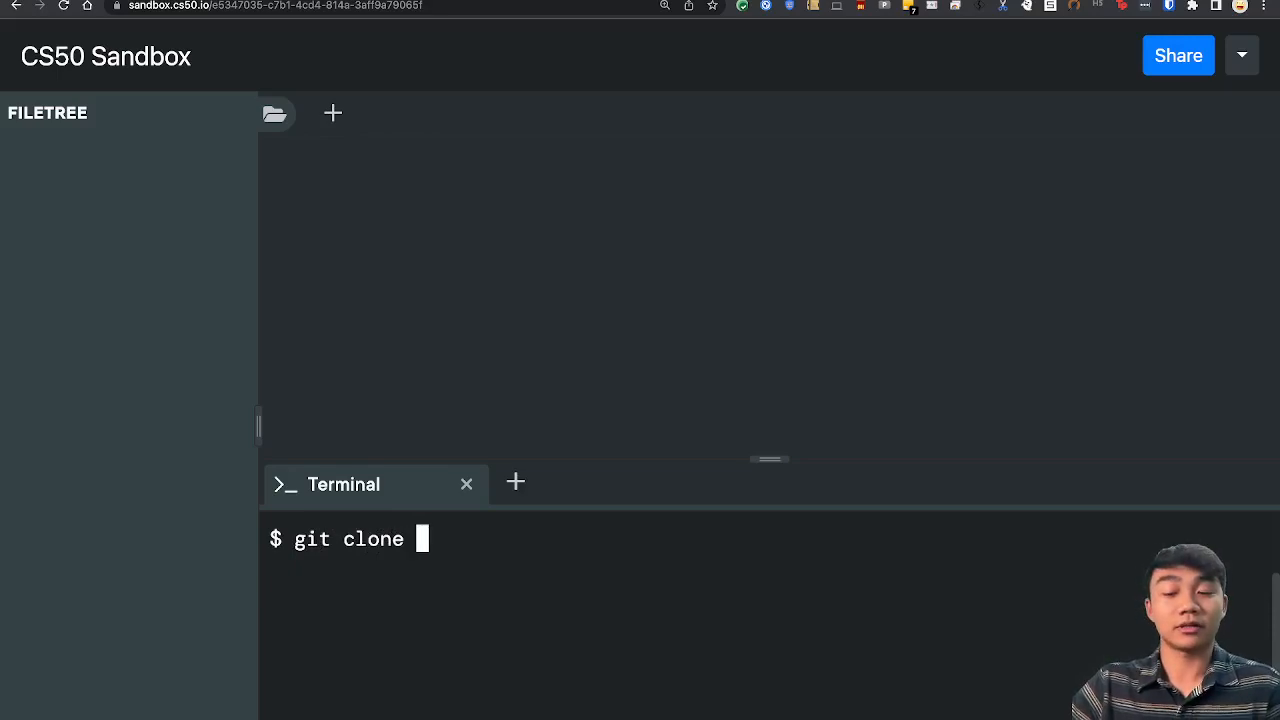
pyautogui.write('https://github.com/CSUF-CPSC121L-2022F/treasure-hunt-AmaJC.git')
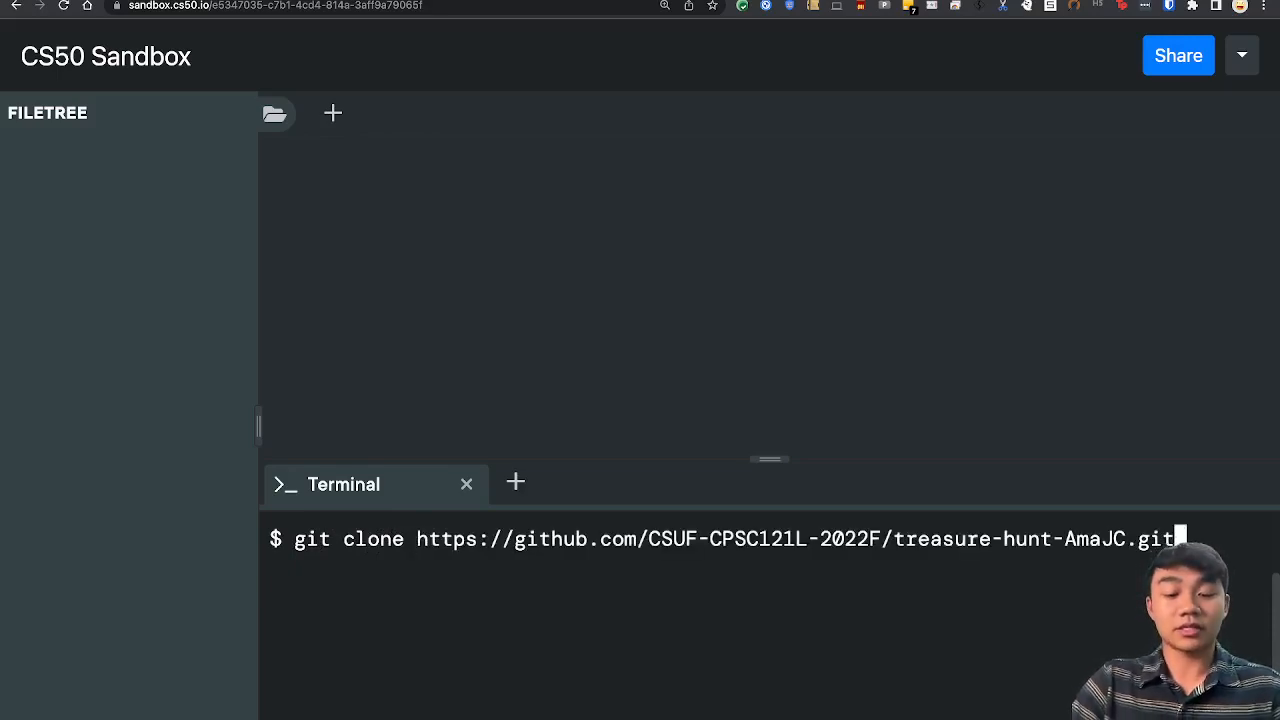
pyautogui.press('Return')
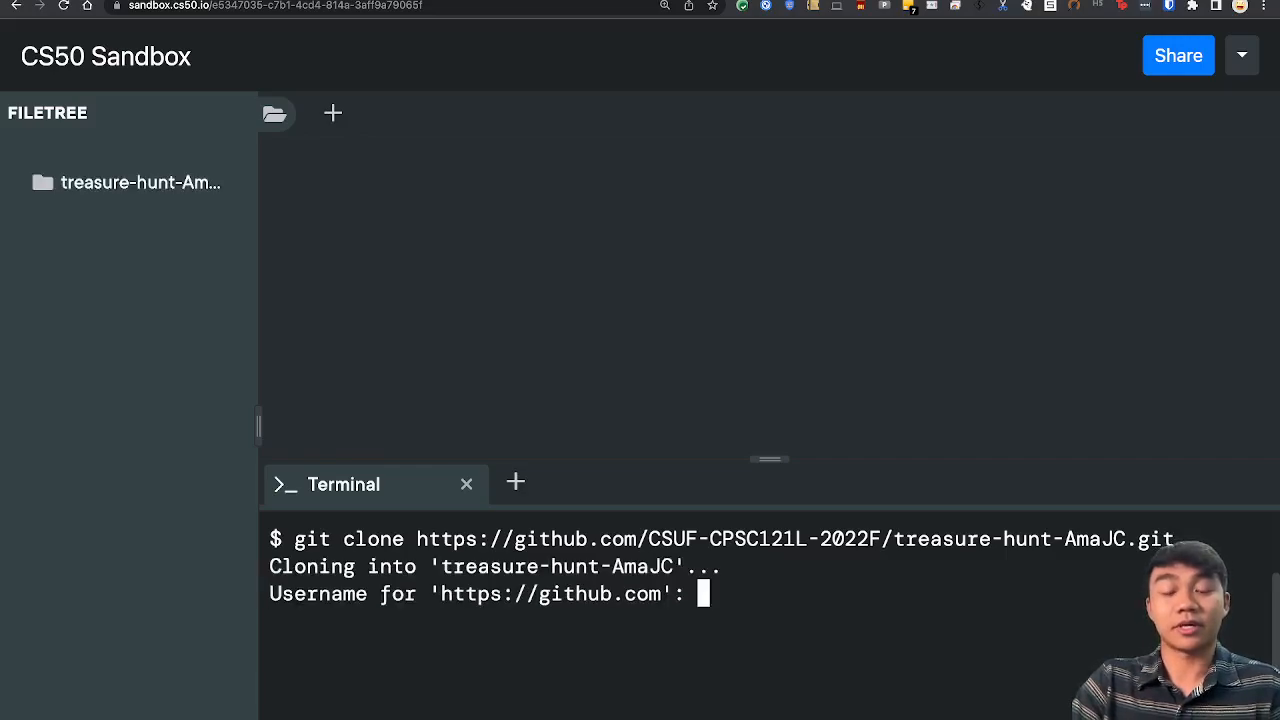
pyautogui.write('AmaJC')
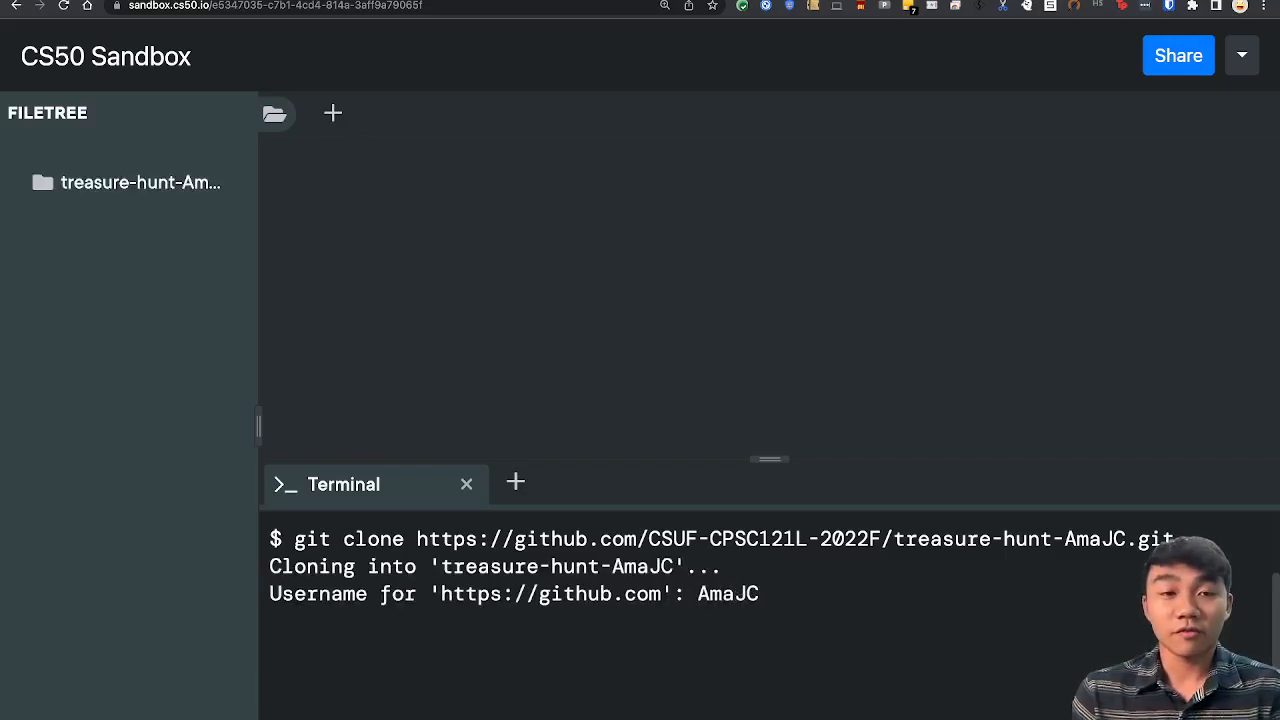
pyautogui.press('Return')
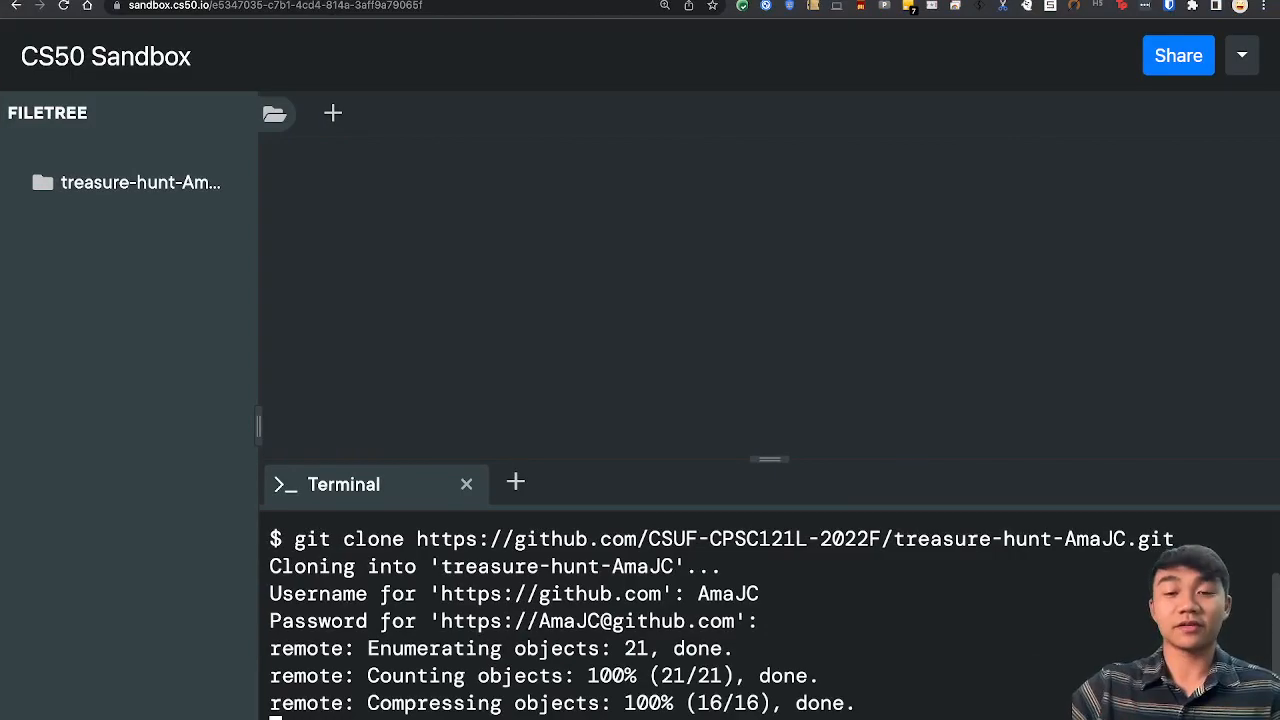
# Expand the cloned treasure-hunt-AmaJC folder in the file tree to list its contents
pyautogui.scroll(-3)
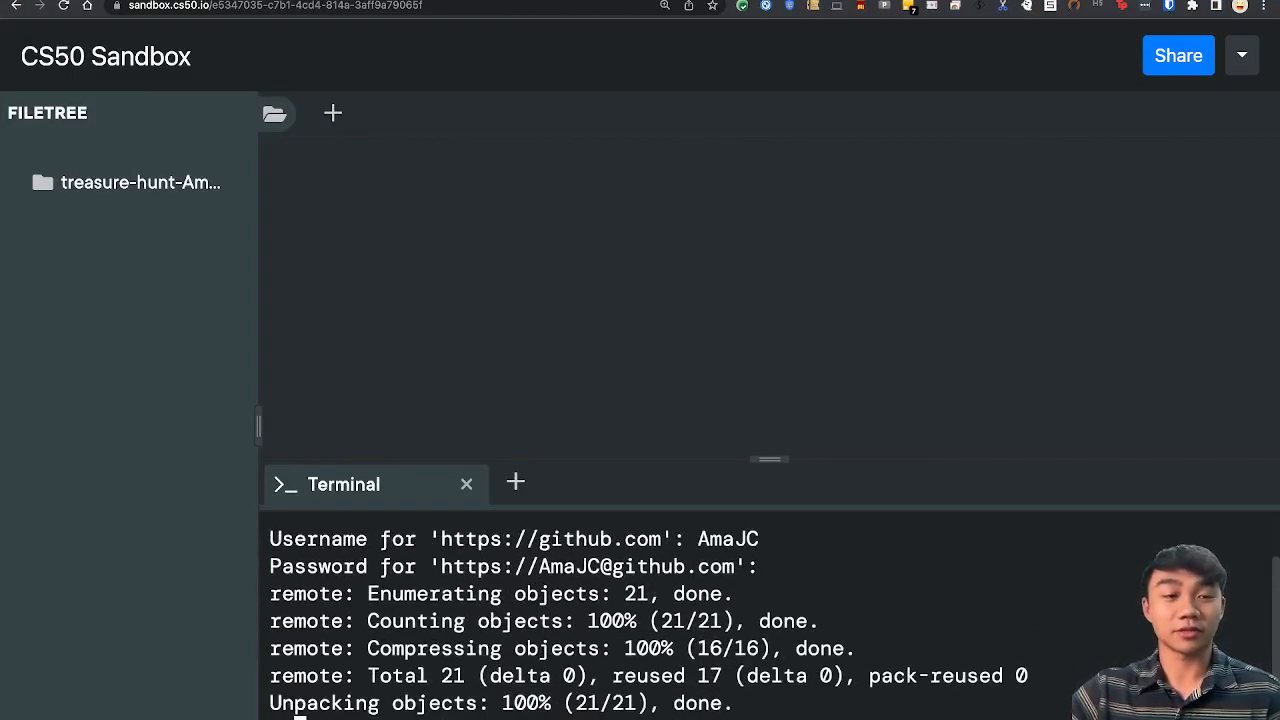
pyautogui.moveTo(130, 182)
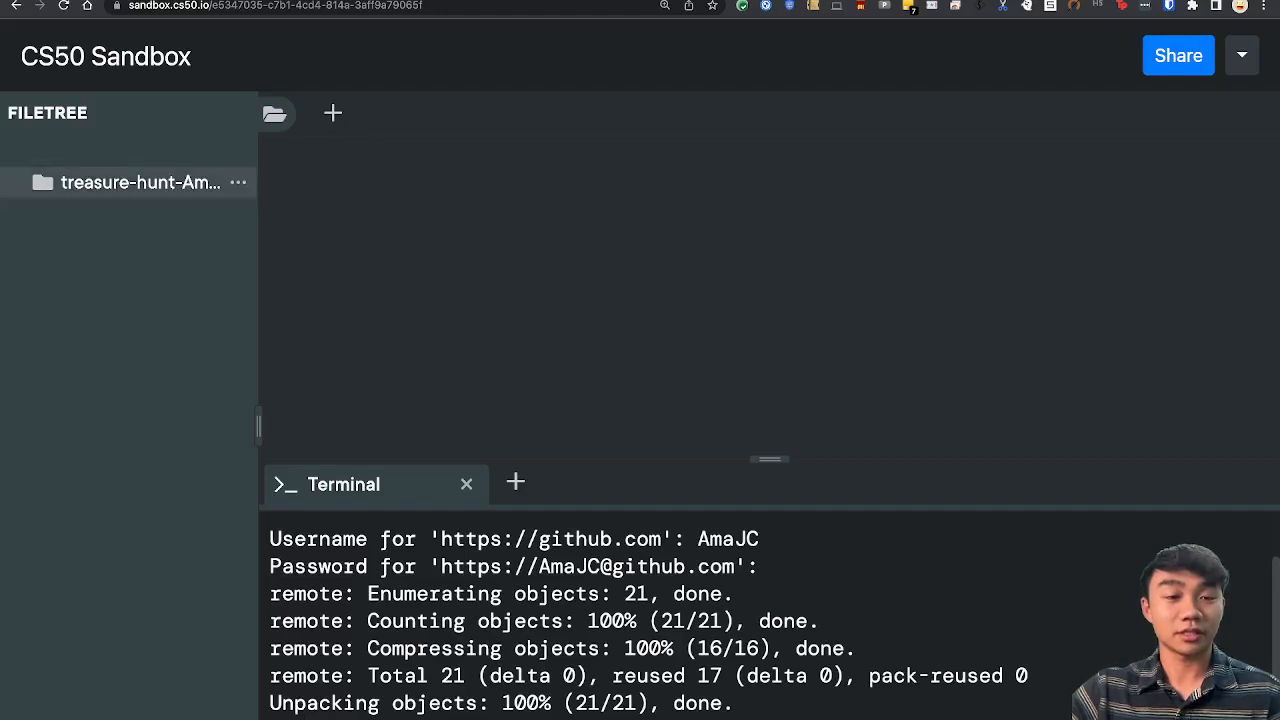
pyautogui.click(140, 182)
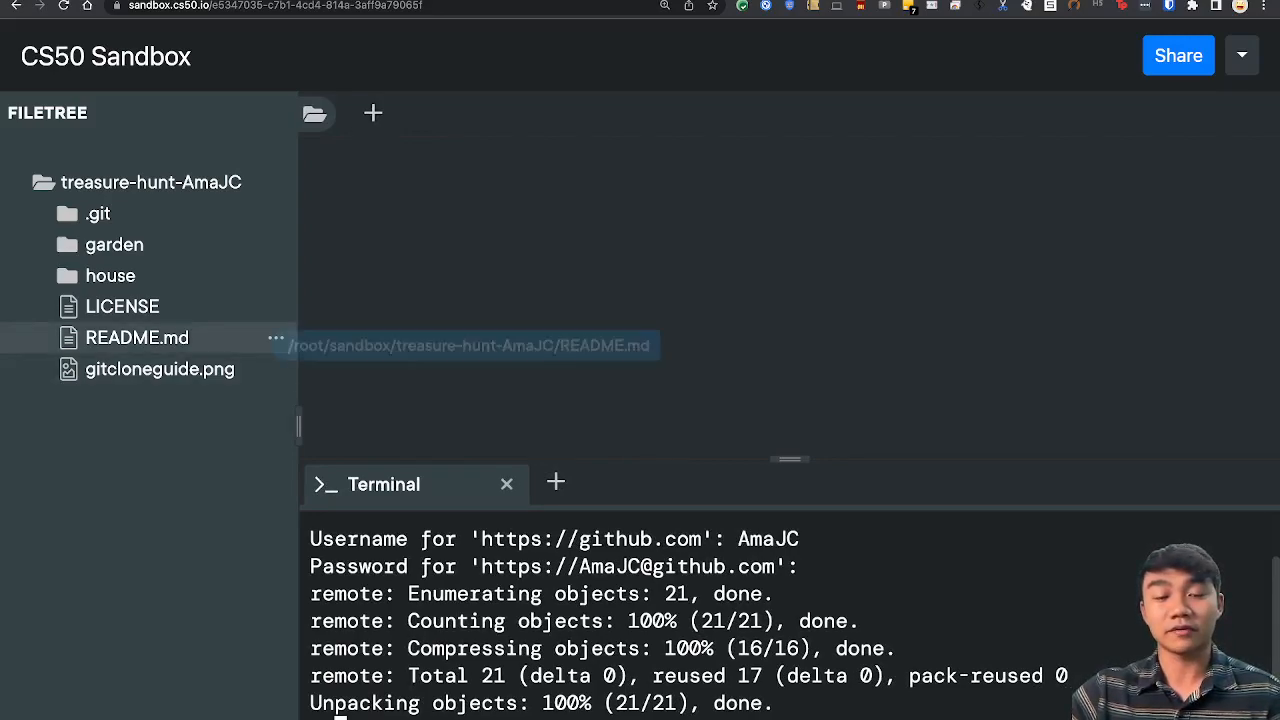
# Open README.md in the editor and peek inside the house folder
pyautogui.click(136, 336)
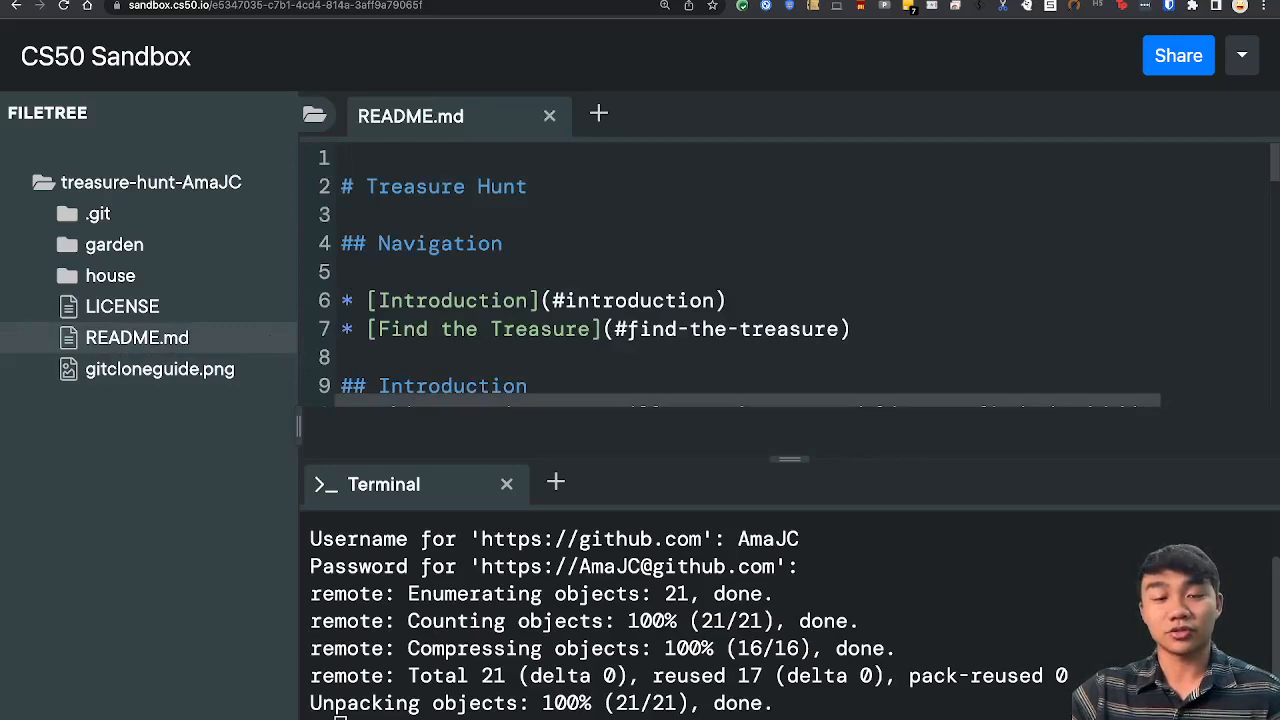
pyautogui.scroll(-3)
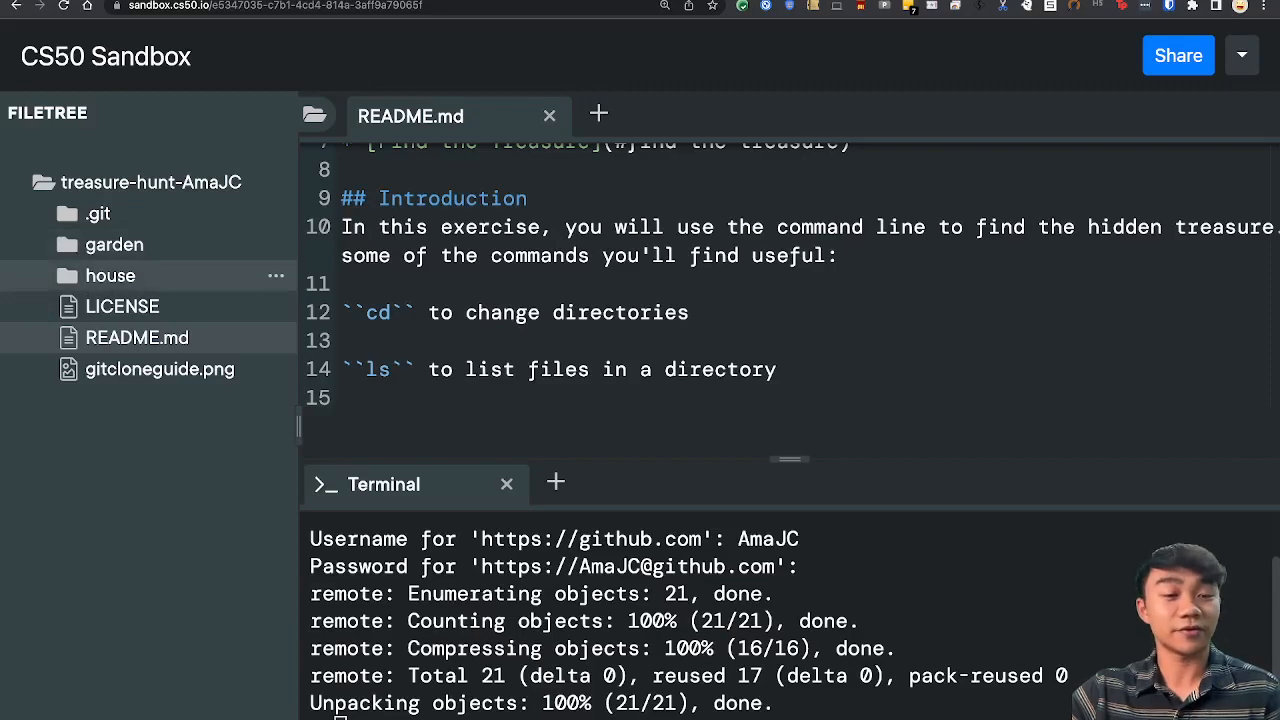
pyautogui.click(110, 276)
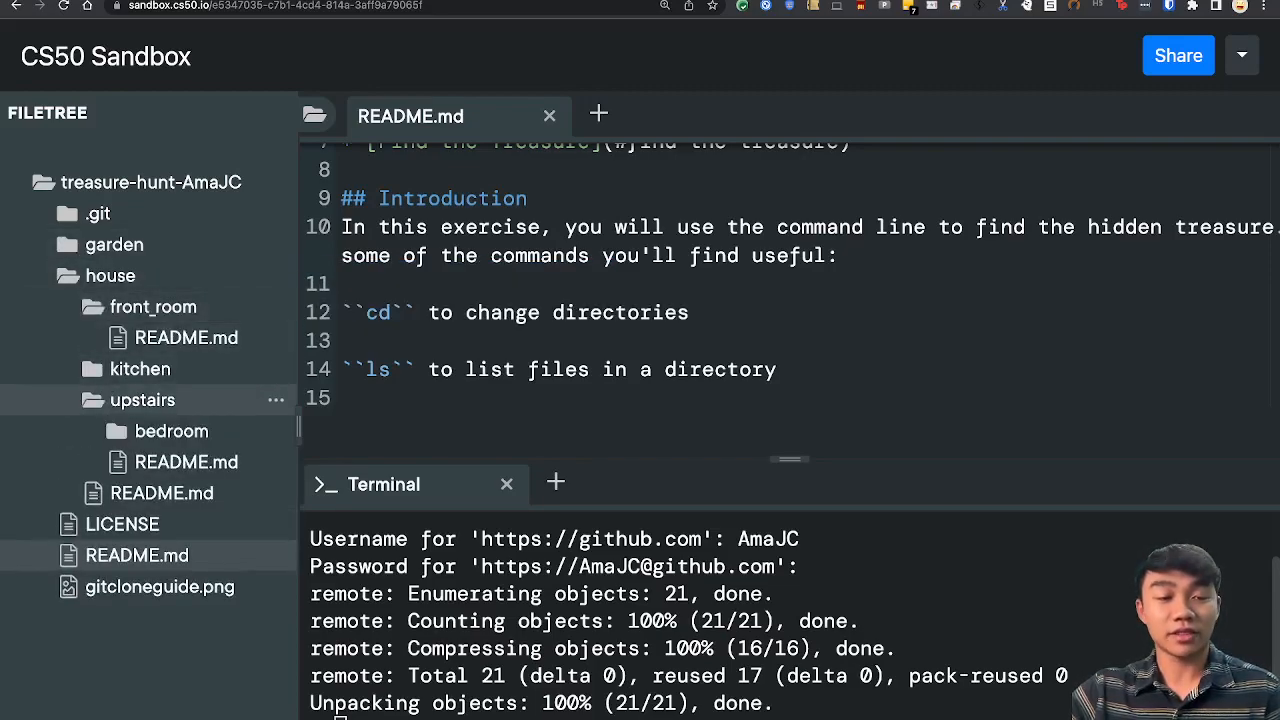
pyautogui.click(110, 276)
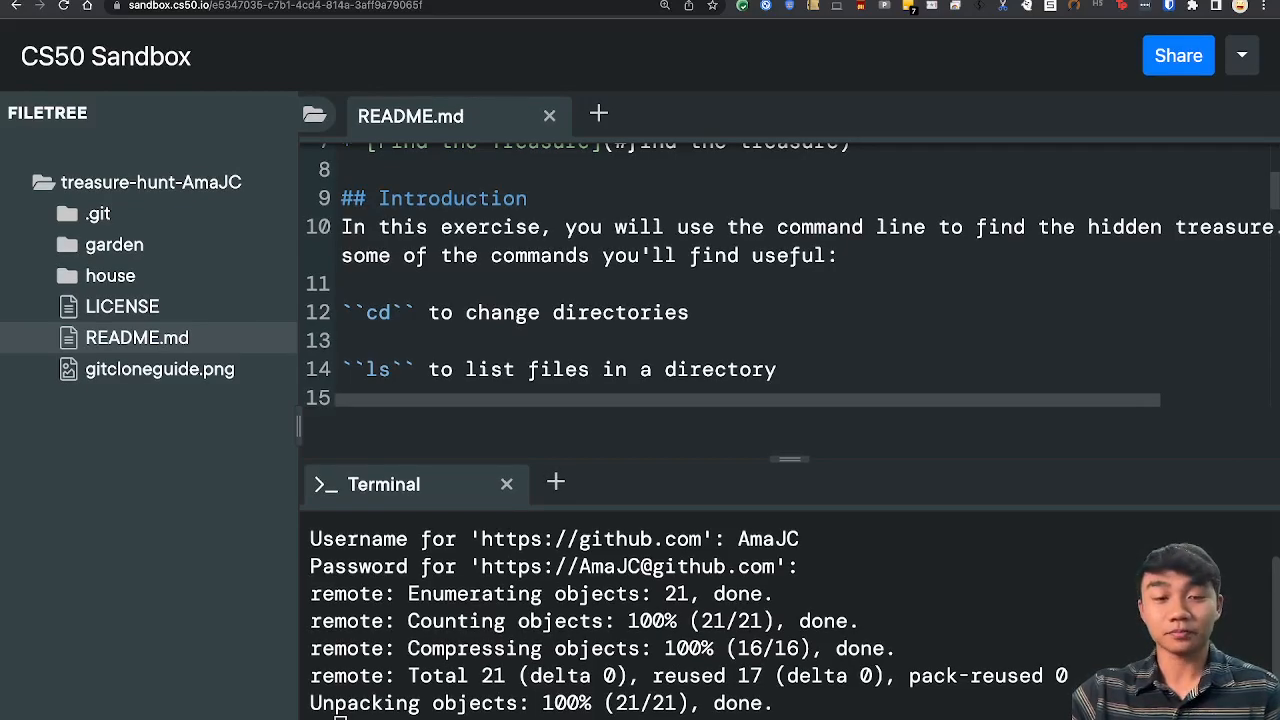
pyautogui.scroll(-3)
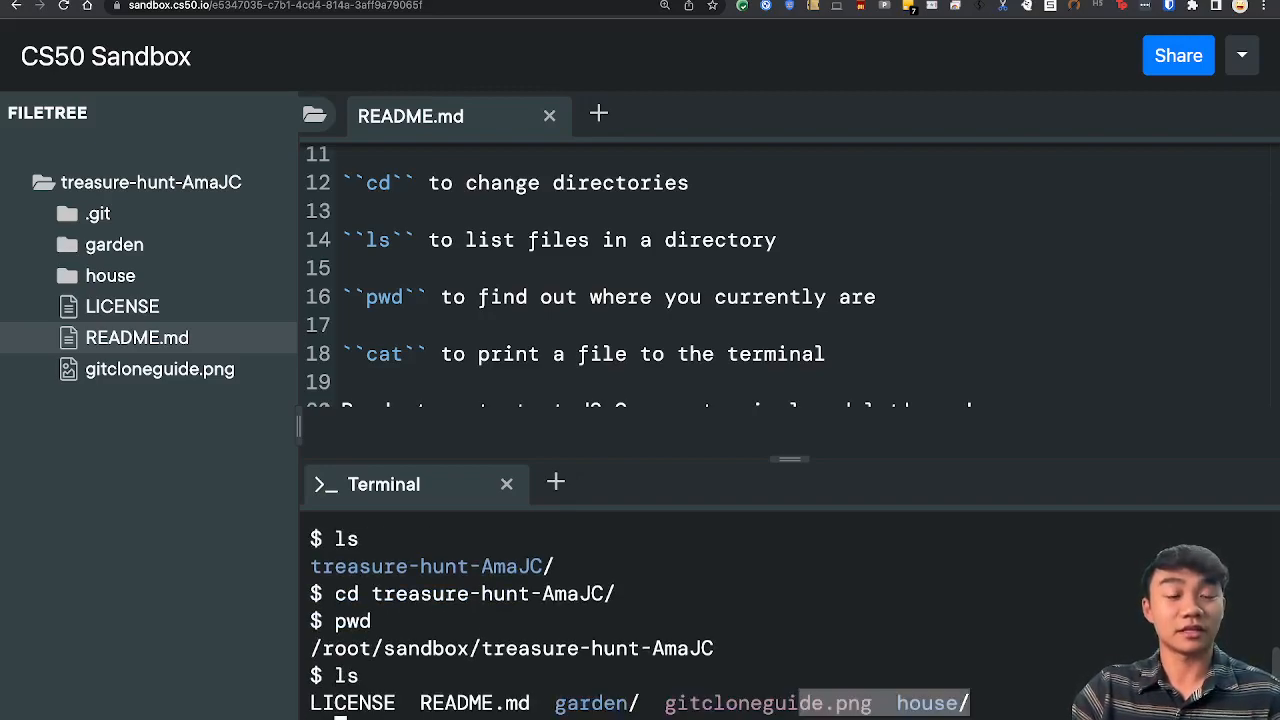
pyautogui.moveTo(160, 368)
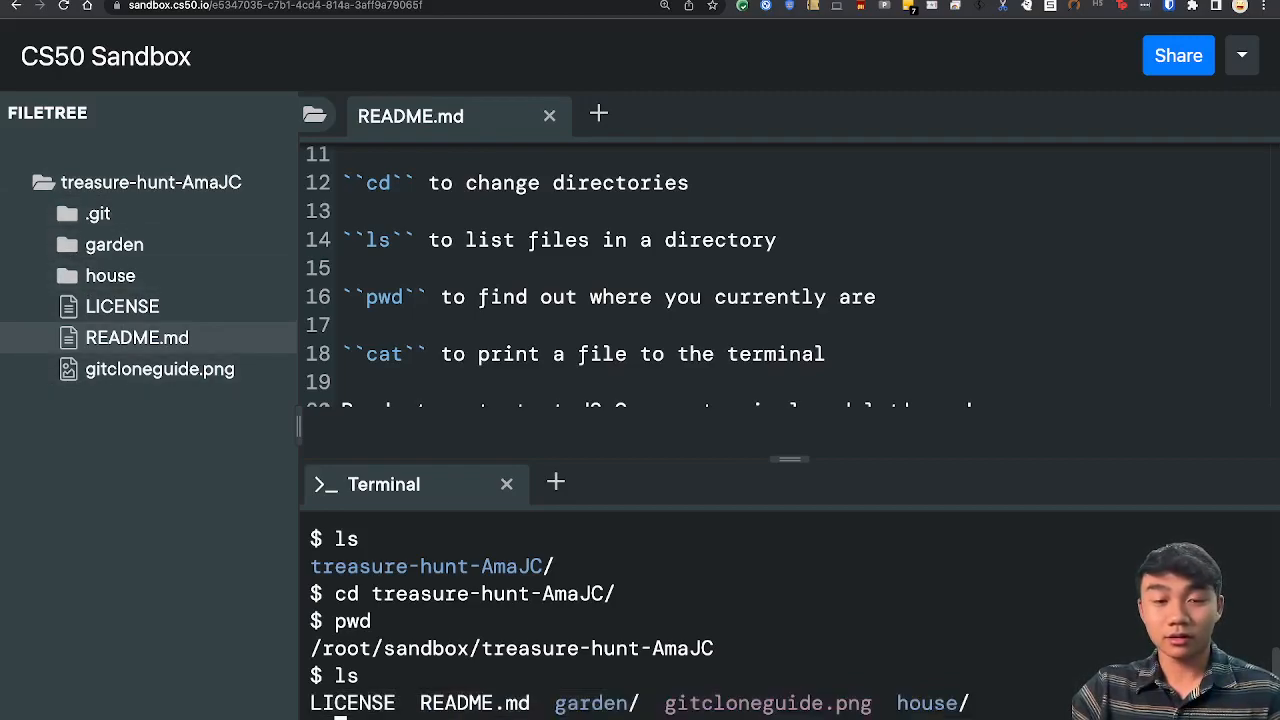
pyautogui.scroll(-3)
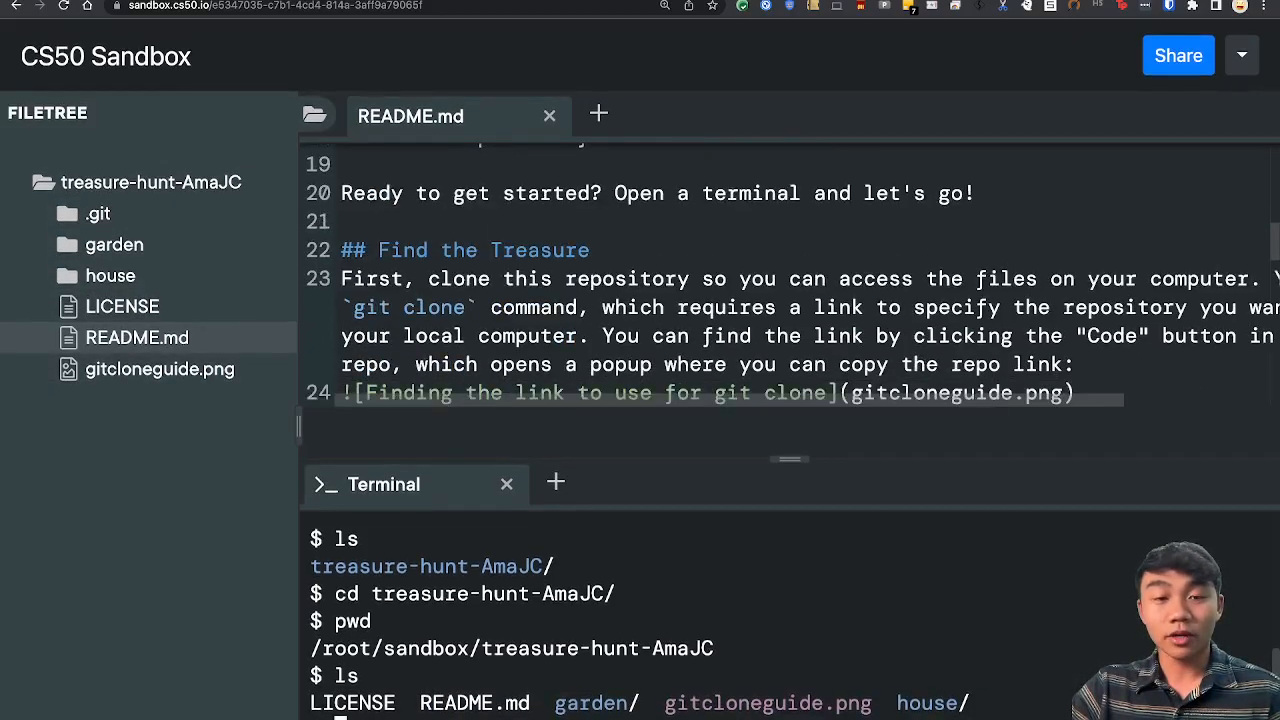
pyautogui.scroll(-3)
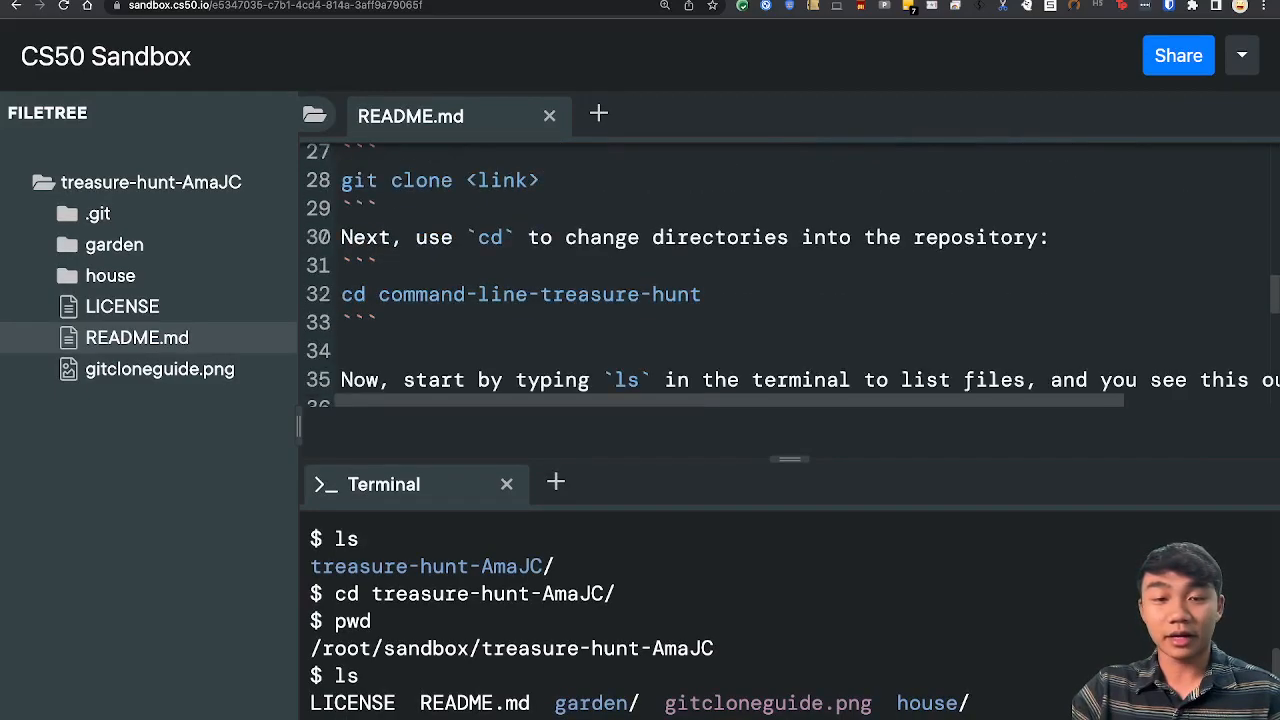
pyautogui.scroll(-3)
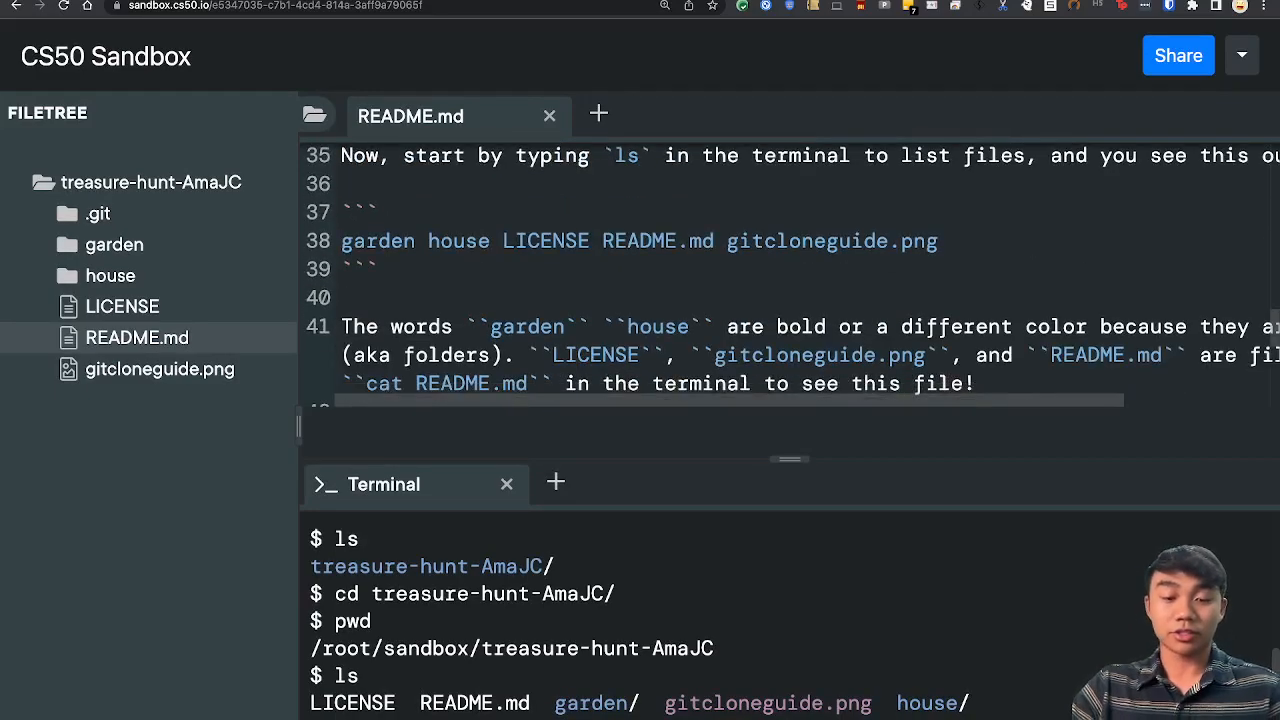
pyautogui.scroll(-3)
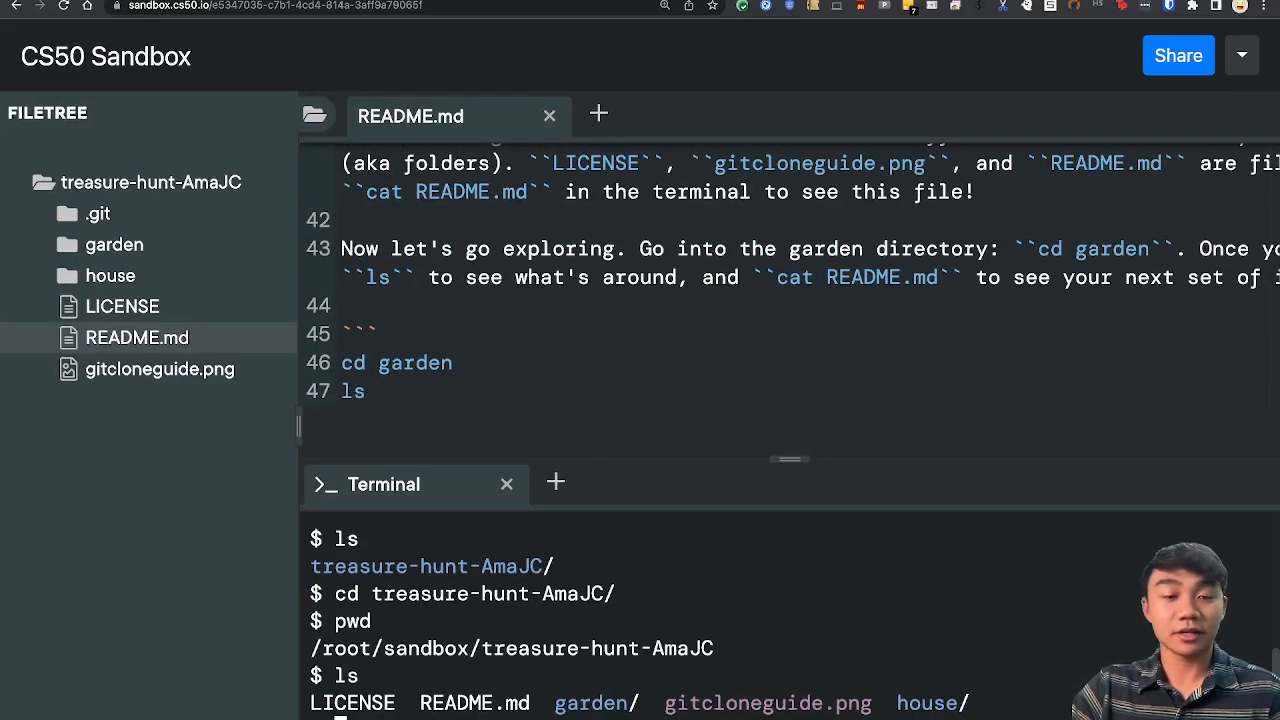
pyautogui.scroll(3)
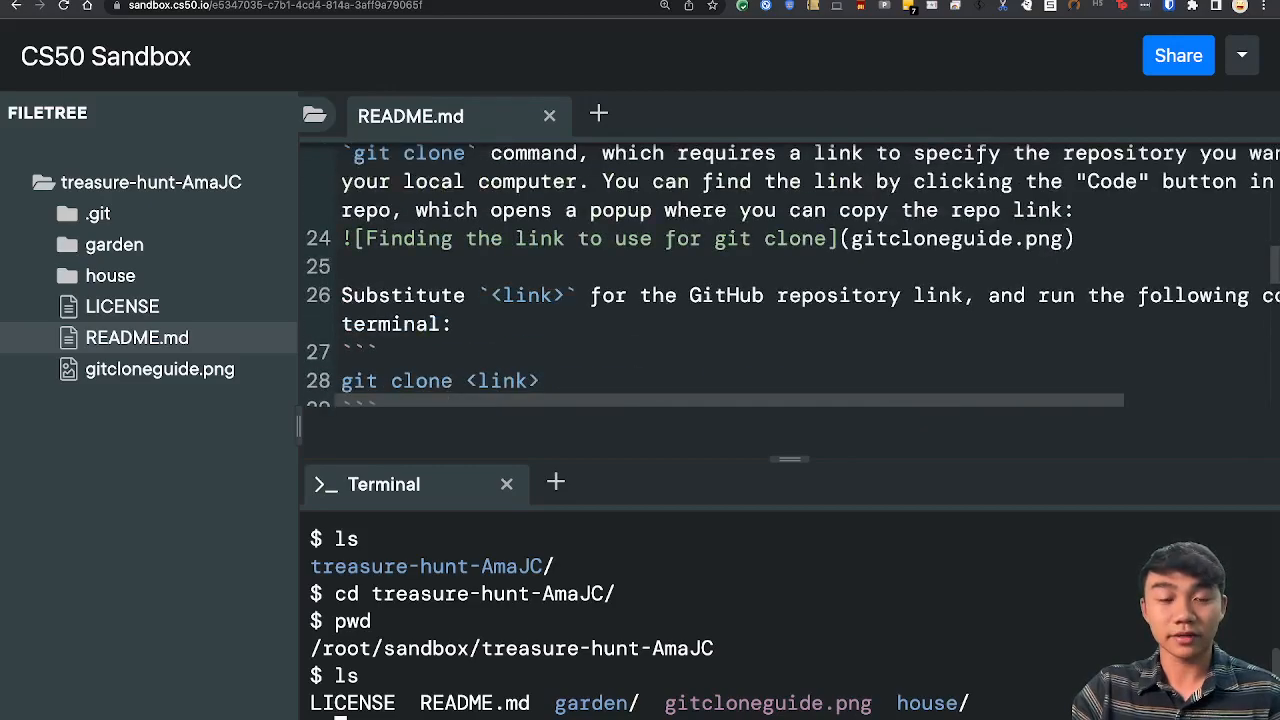
pyautogui.scroll(3)
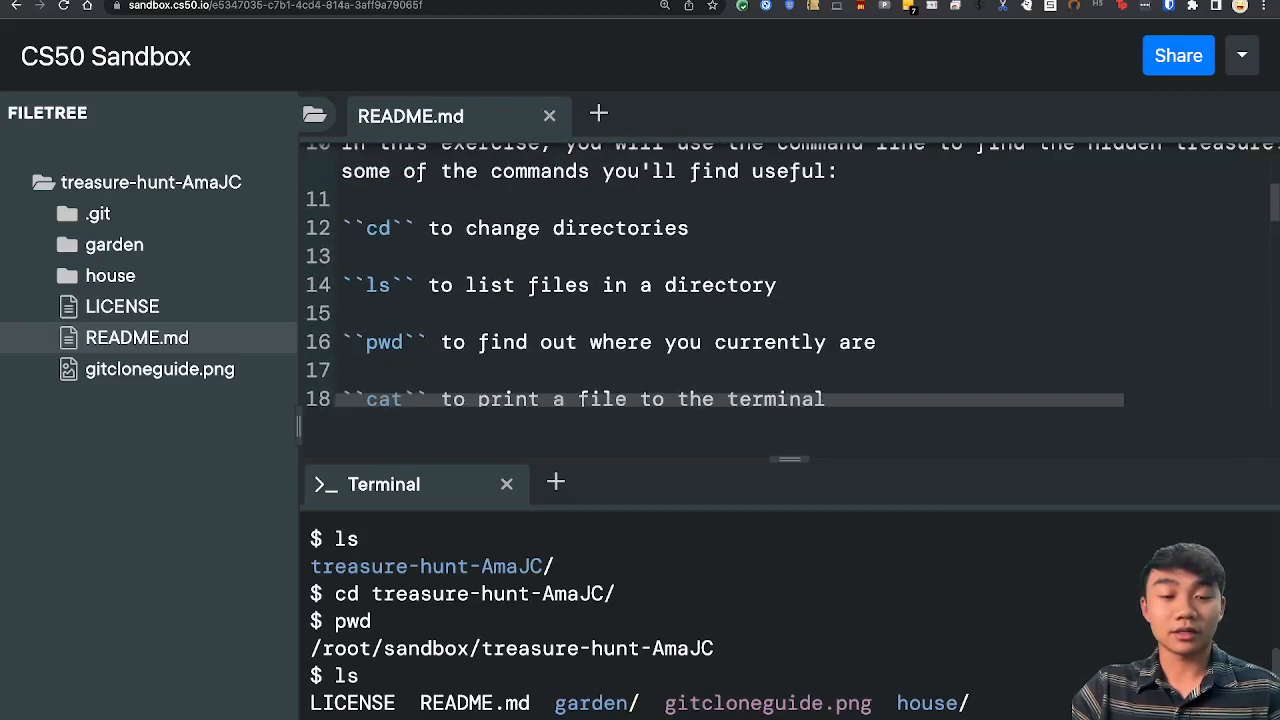